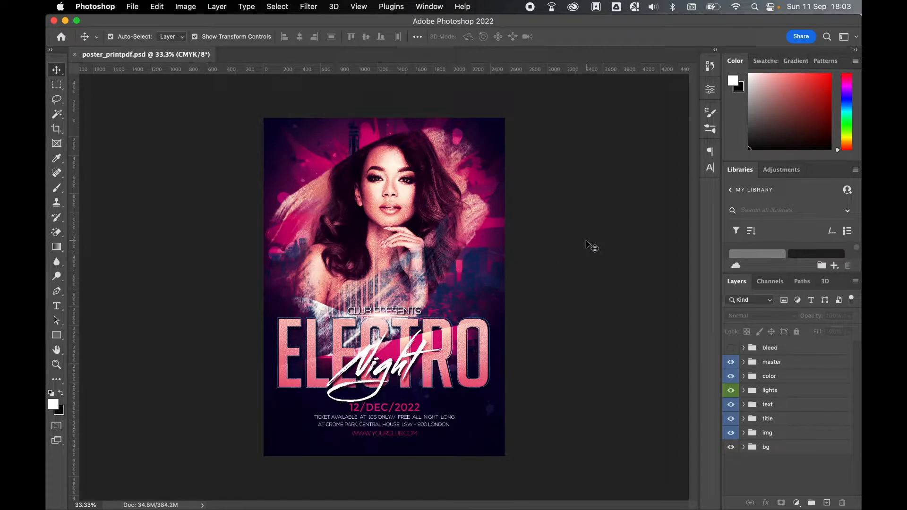
- Check the poster's current image size without changing anything
click(185, 6)
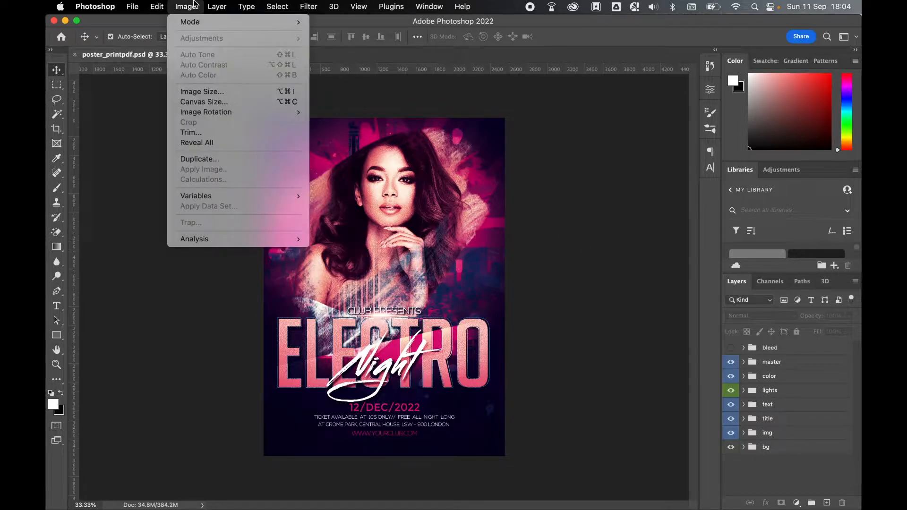
mouse_move(190, 21)
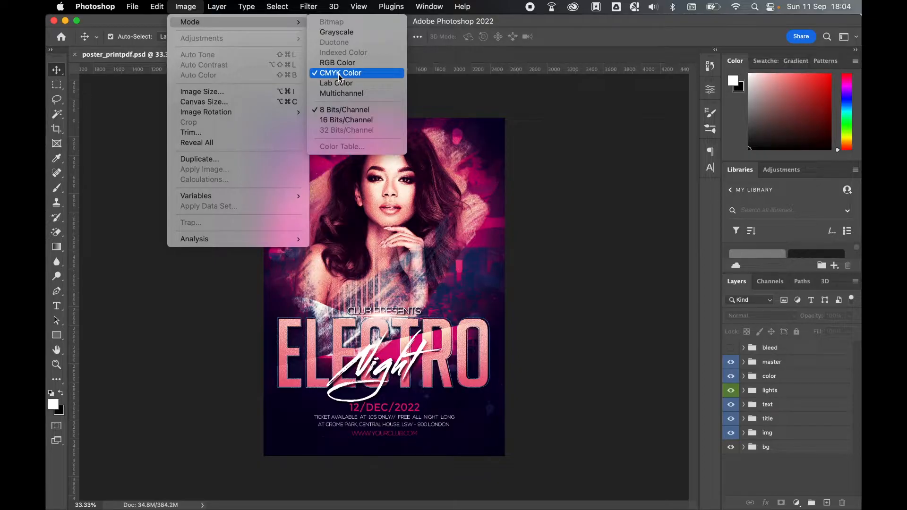
mouse_move(227, 95)
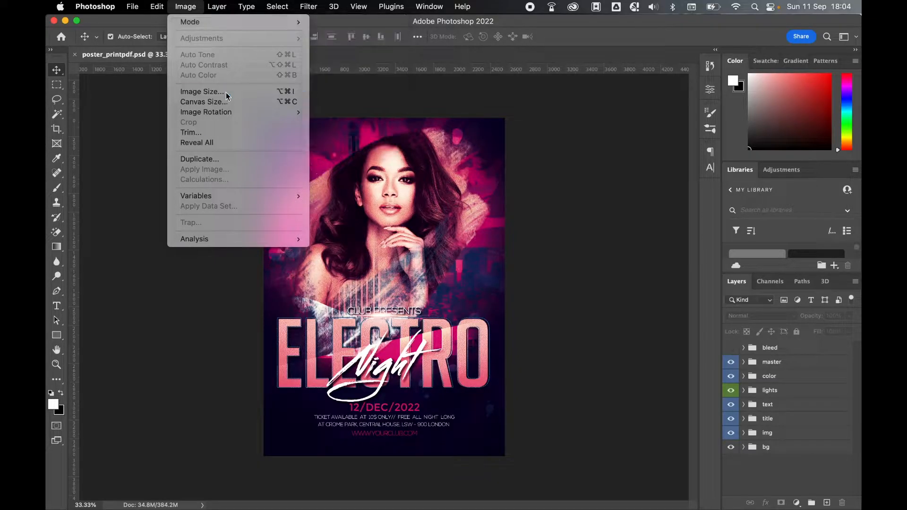
click(202, 91)
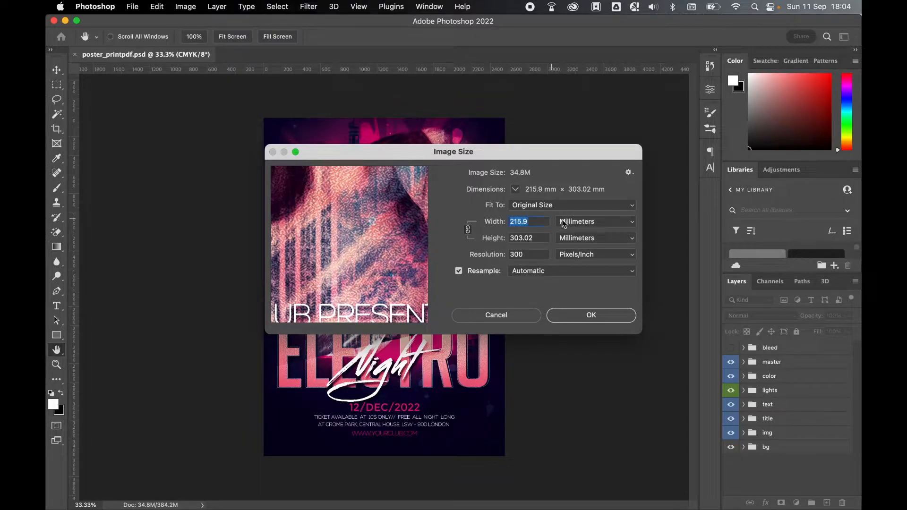
click(496, 316)
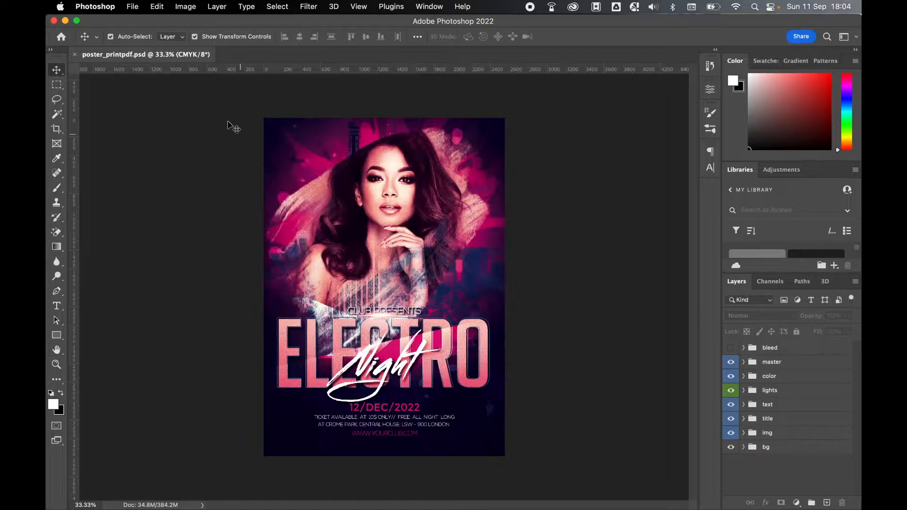
- Save a copy as poster_final.pdf in Photoshop PDF format
click(132, 6)
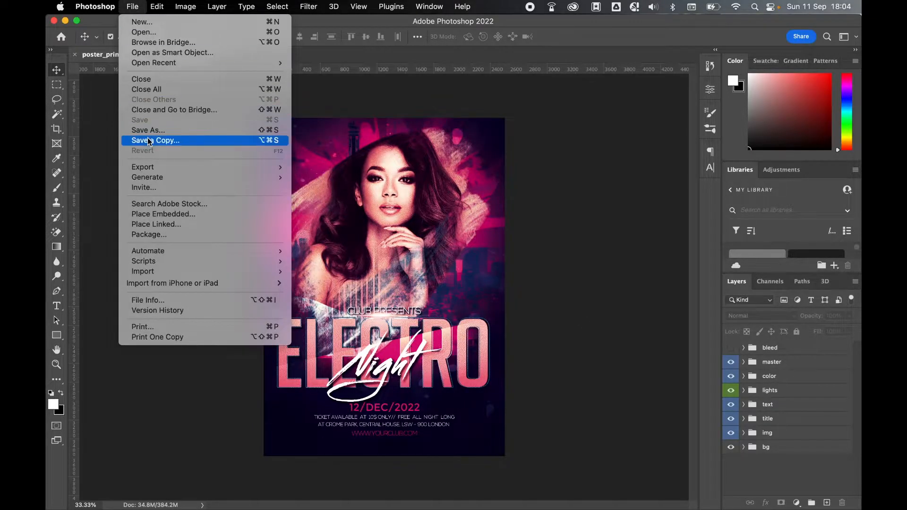
click(155, 140)
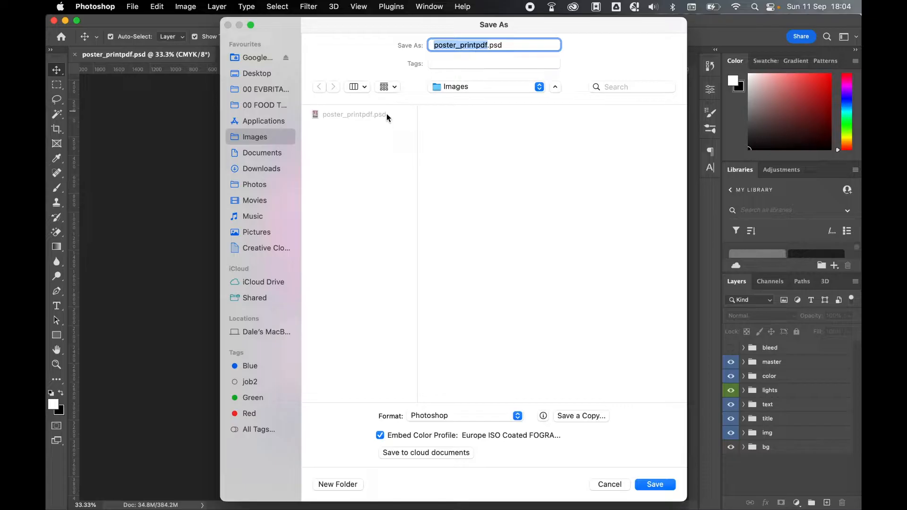
mouse_move(382, 141)
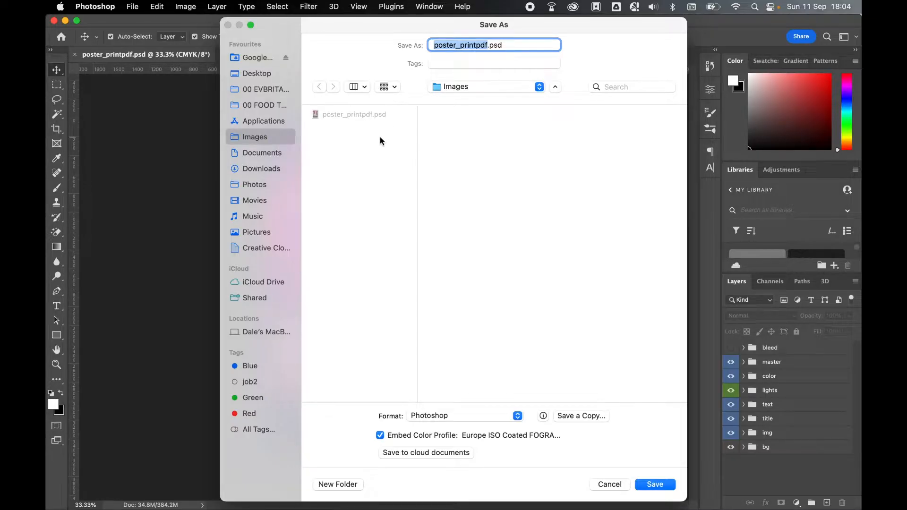
mouse_move(384, 153)
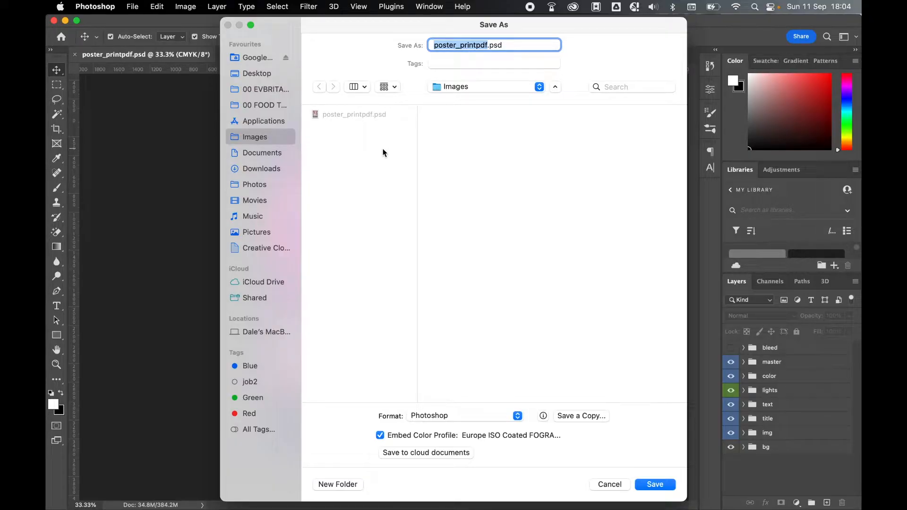
mouse_move(447, 410)
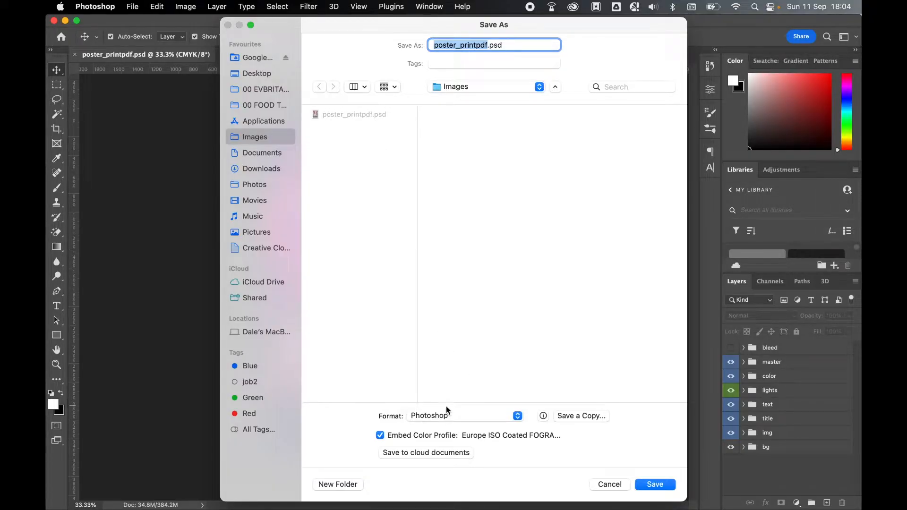
click(462, 416)
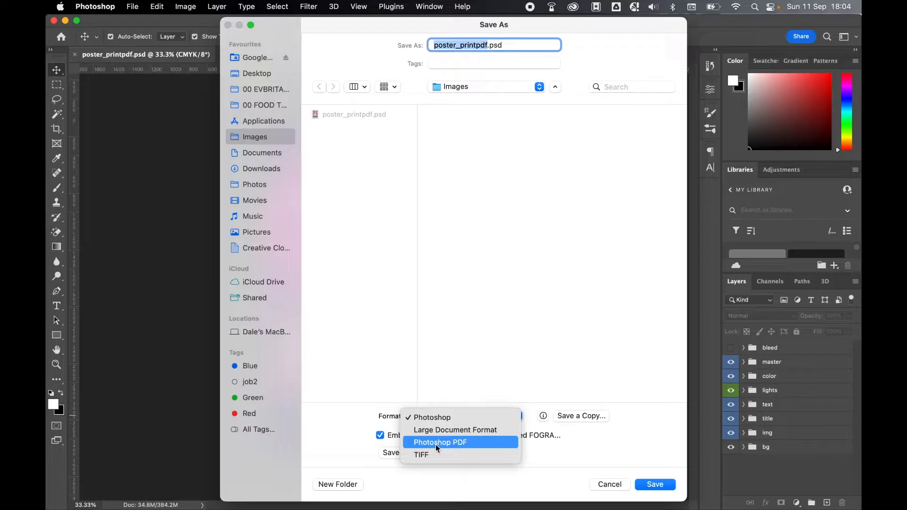
click(440, 443)
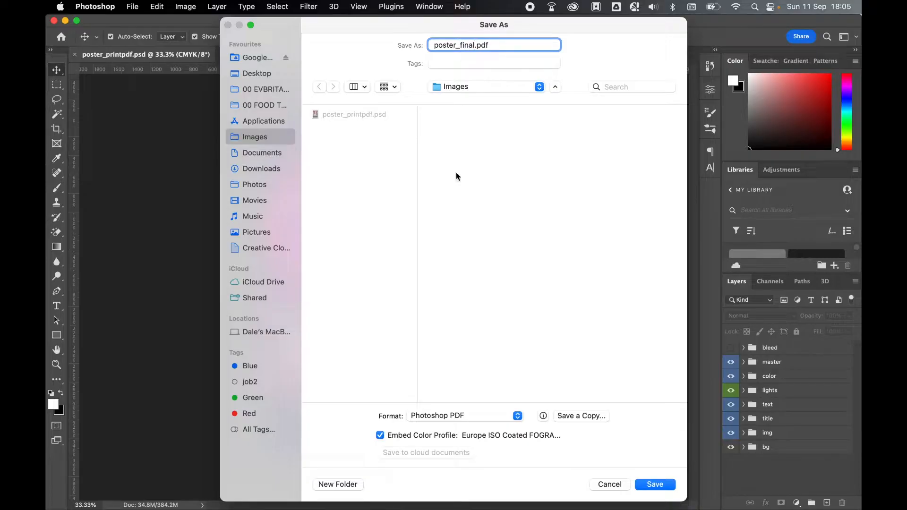
mouse_move(496, 442)
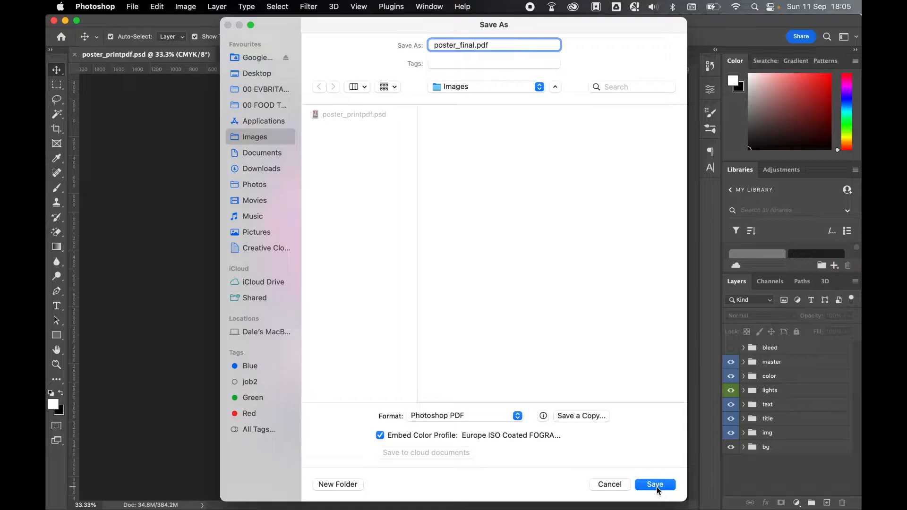
click(655, 484)
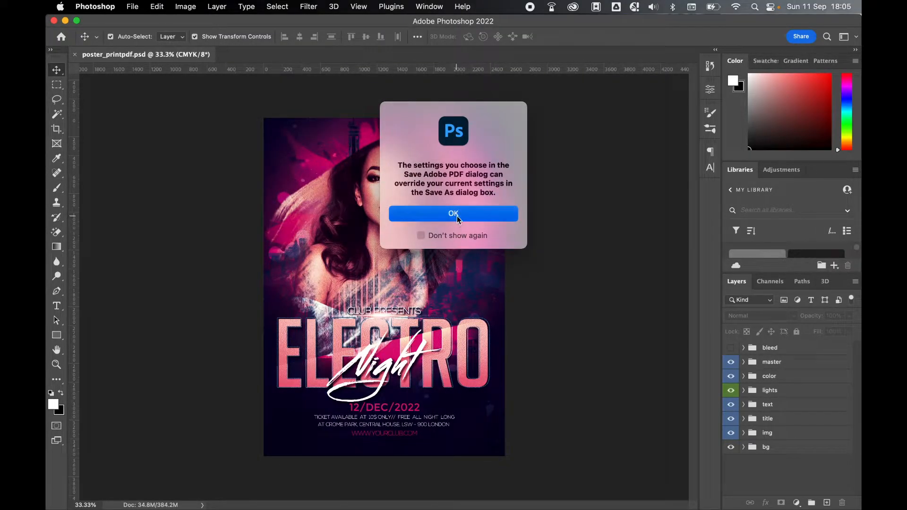
- Dismiss the PDF warning and select the [PDF/X-1a:2001] Adobe PDF preset
click(453, 214)
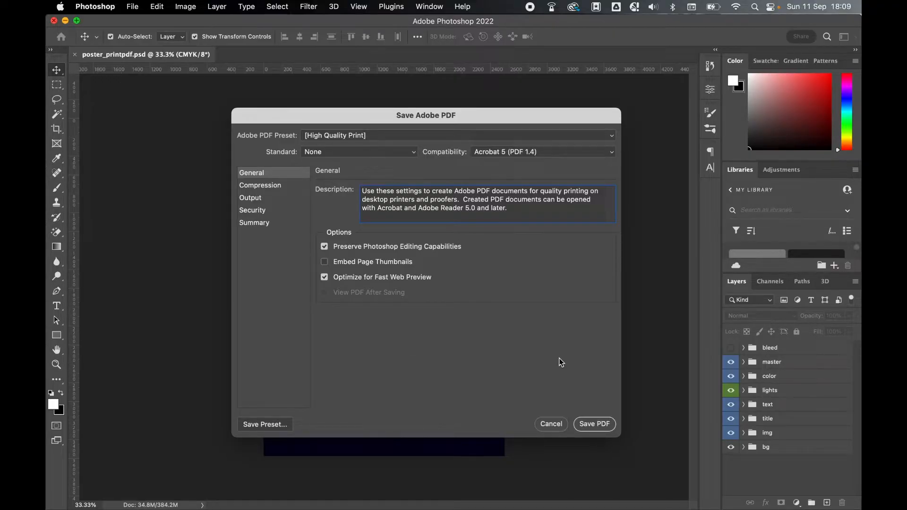
click(335, 135)
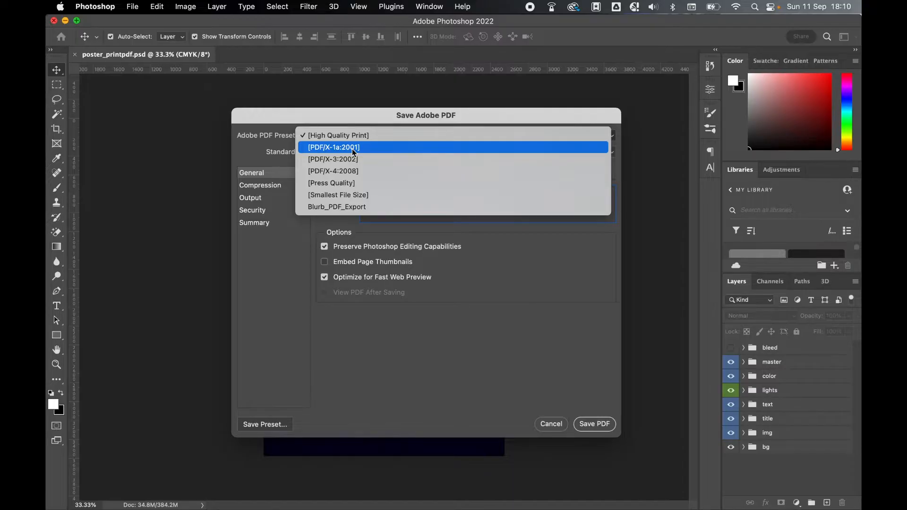
click(334, 147)
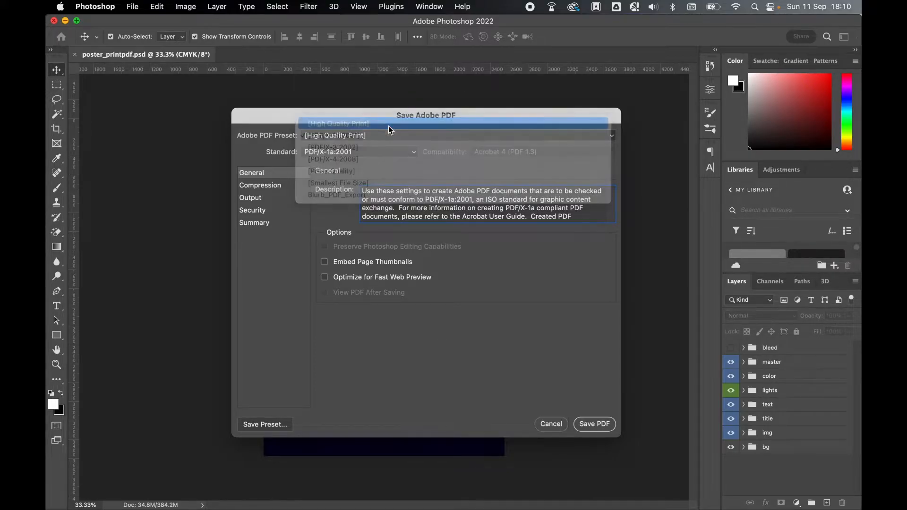
- Use [High Quality Print], unchecking editing capabilities, page thumbnails and fast web preview
click(335, 135)
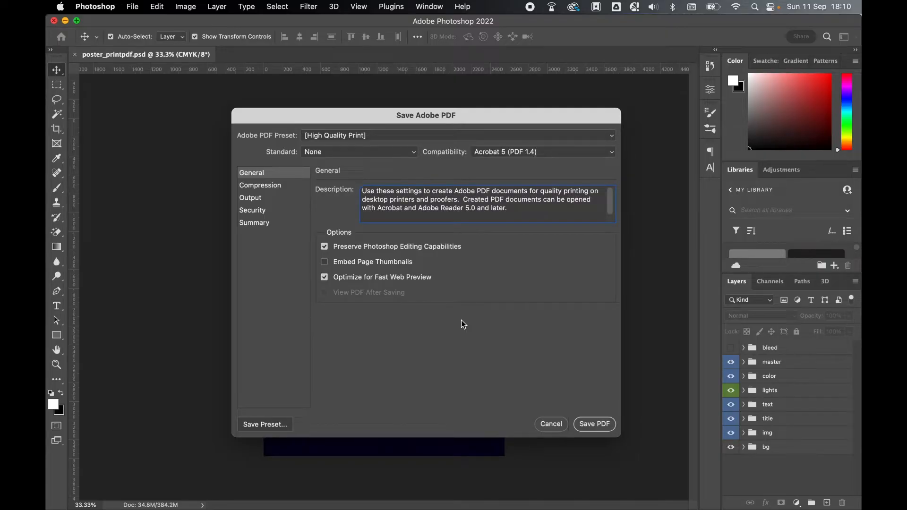
mouse_move(482, 283)
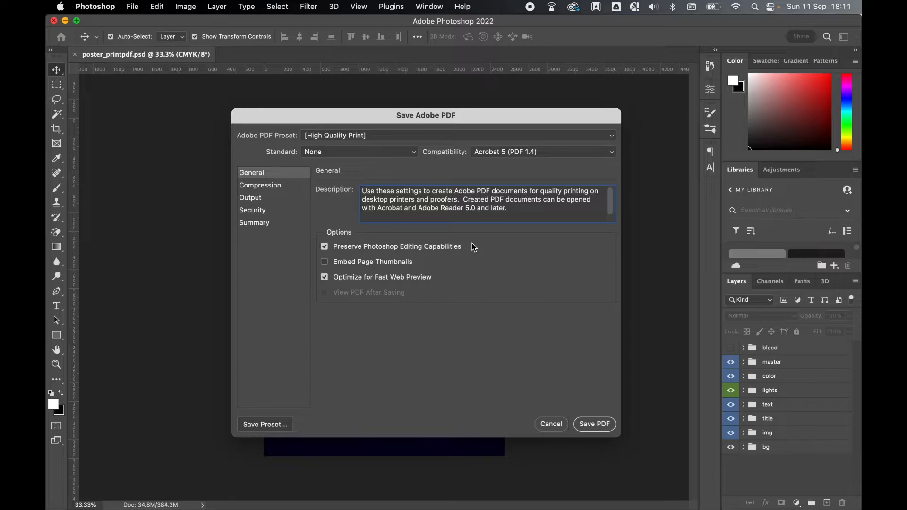
mouse_move(352, 255)
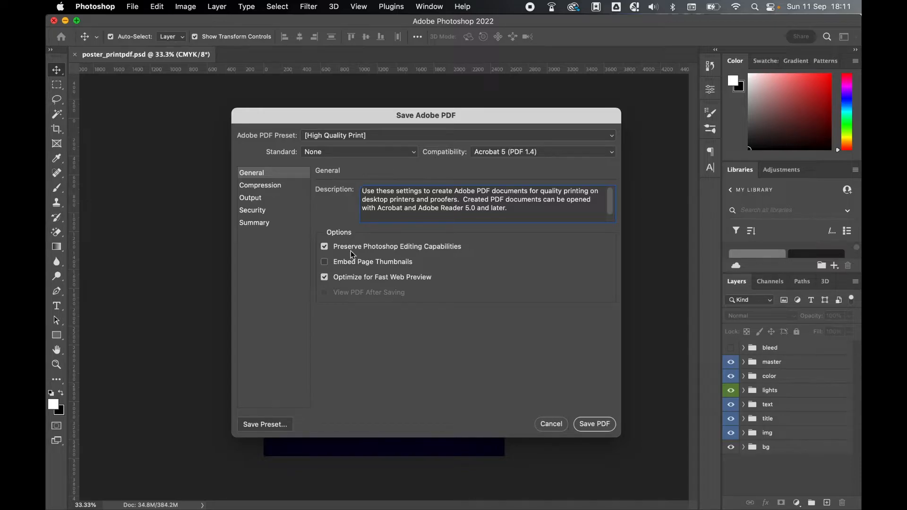
click(324, 247)
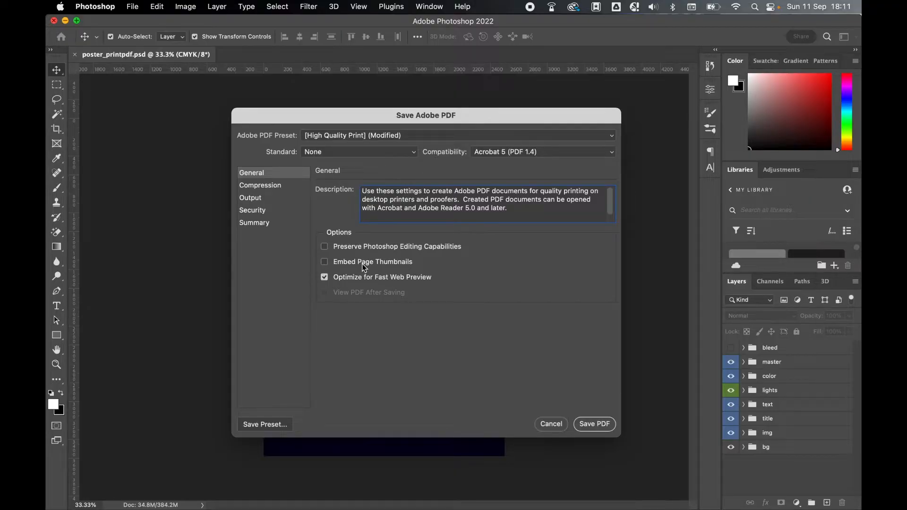
click(324, 262)
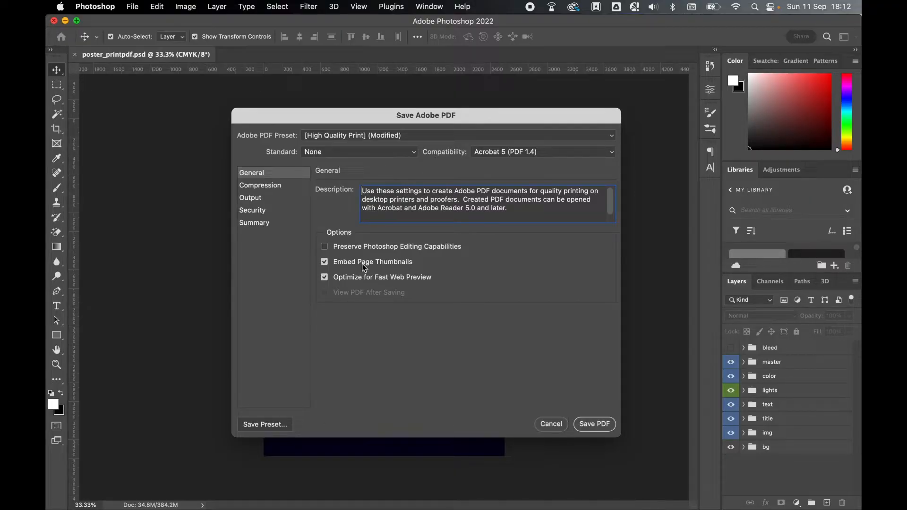
click(324, 262)
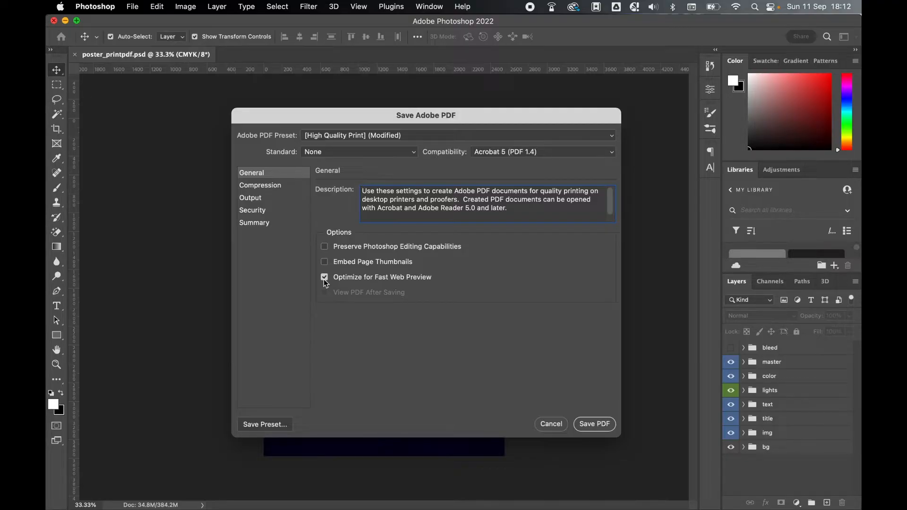
click(324, 277)
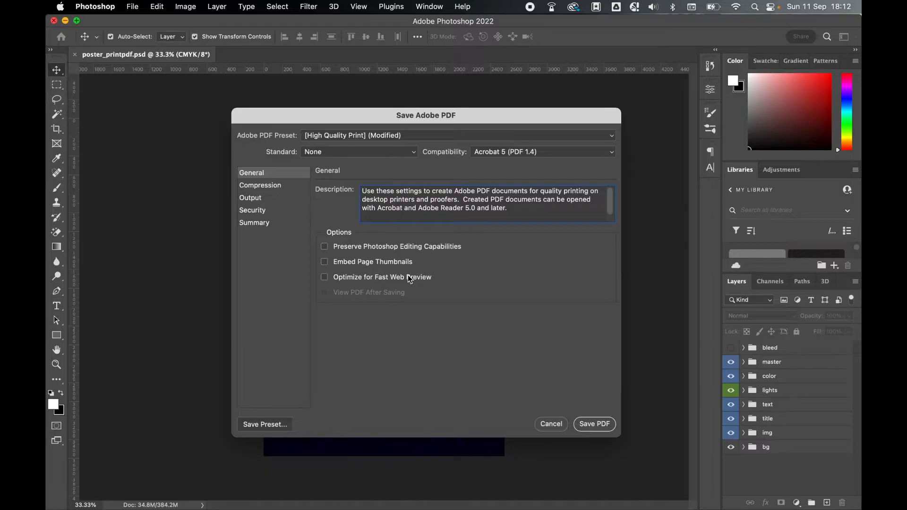
mouse_move(308, 200)
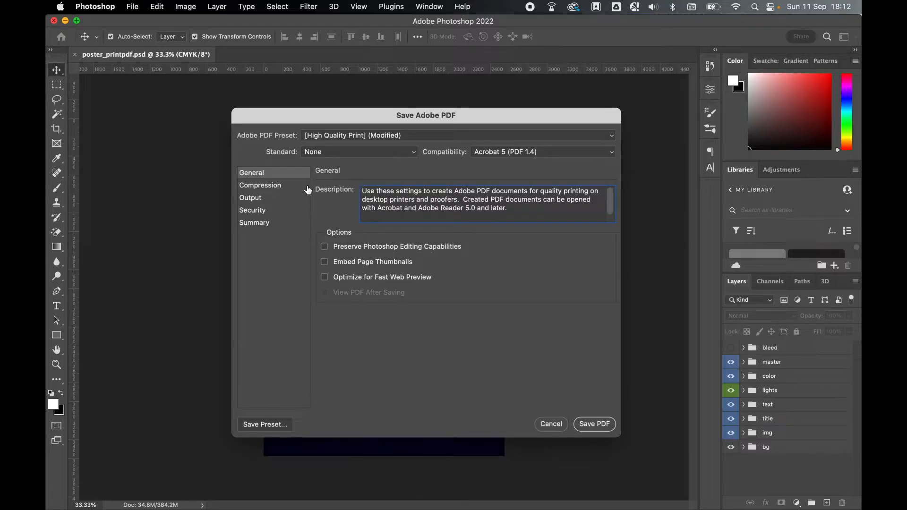
- In Compression, downsample images above 300 ppi and keep Image Quality at Maximum
click(260, 185)
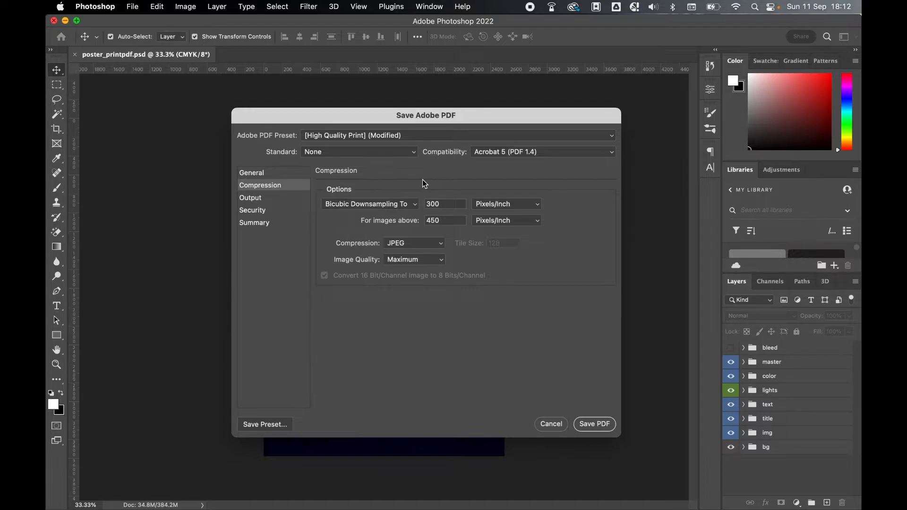
click(441, 221)
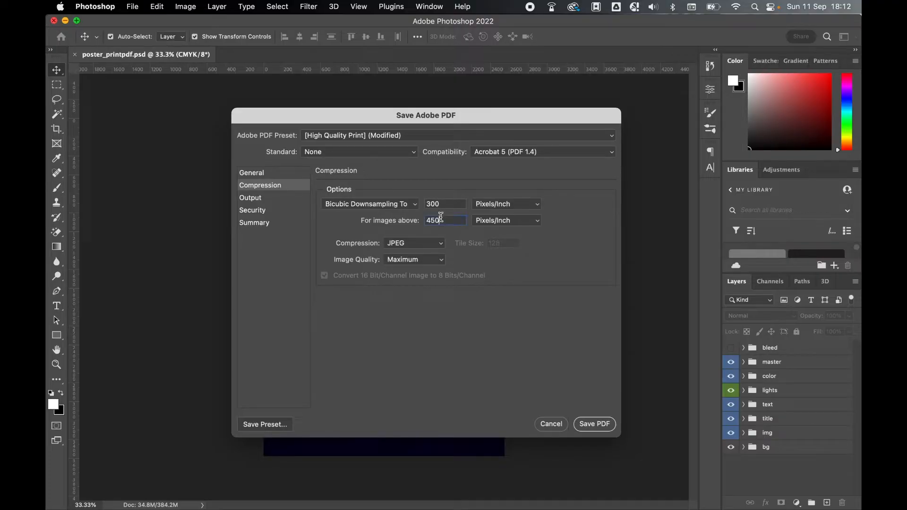
text(300)
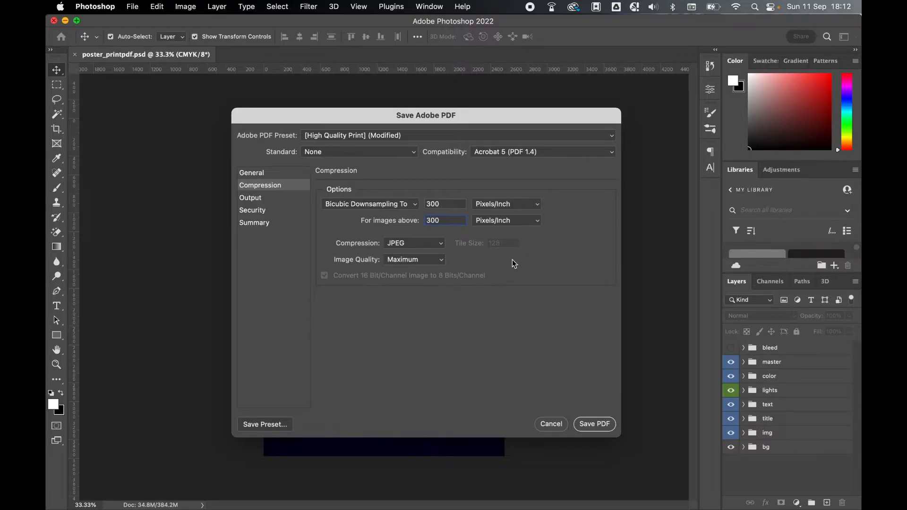
mouse_move(510, 268)
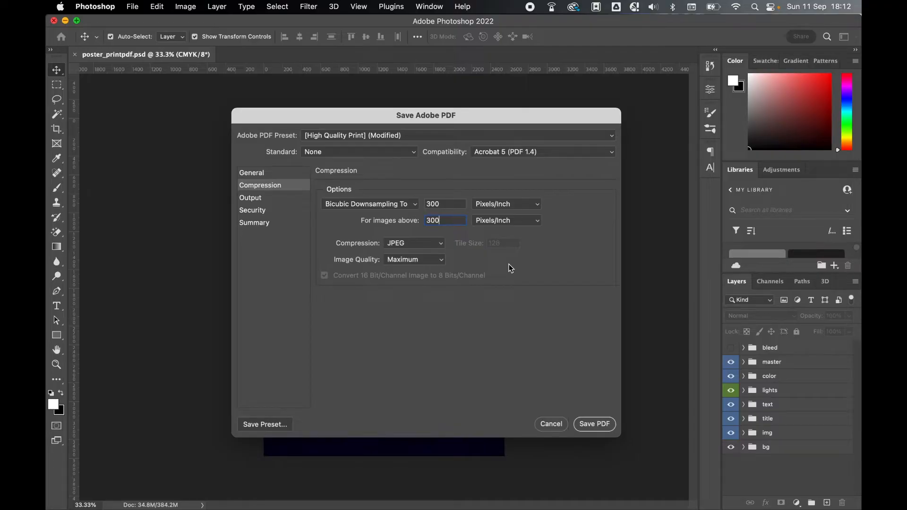
click(414, 260)
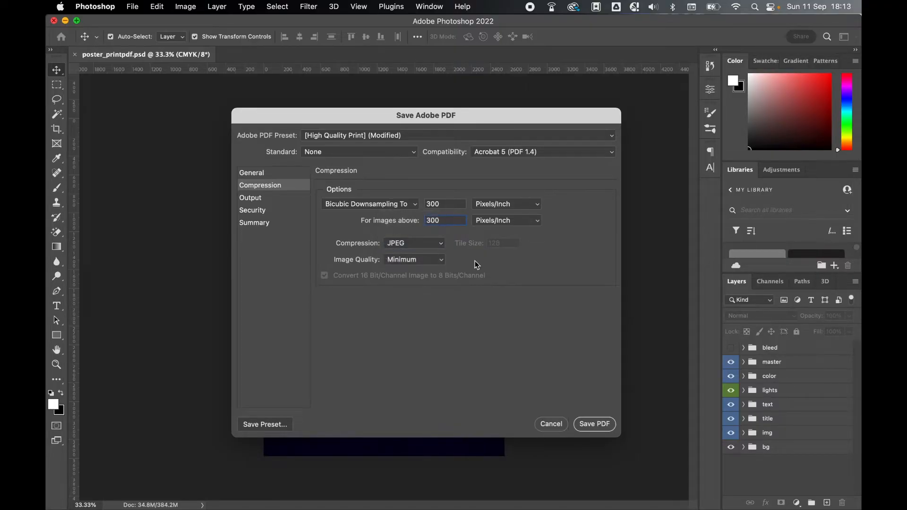
click(414, 260)
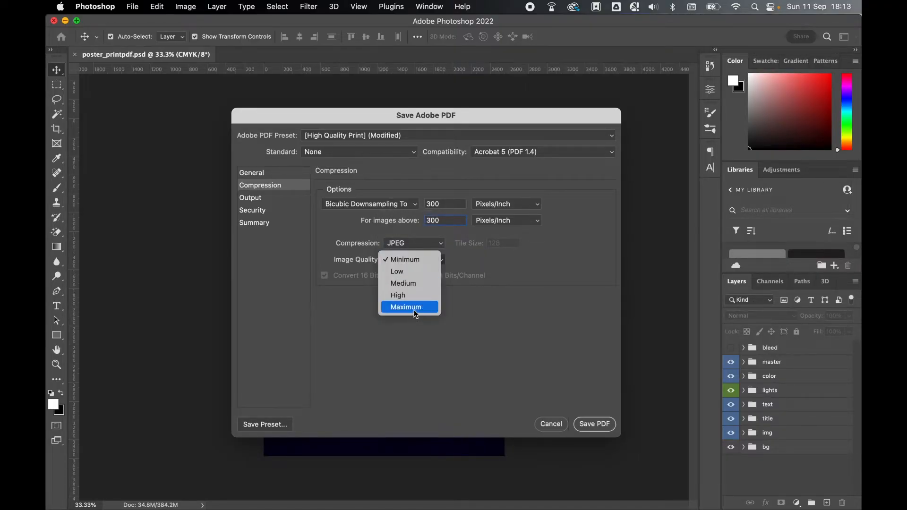
click(405, 307)
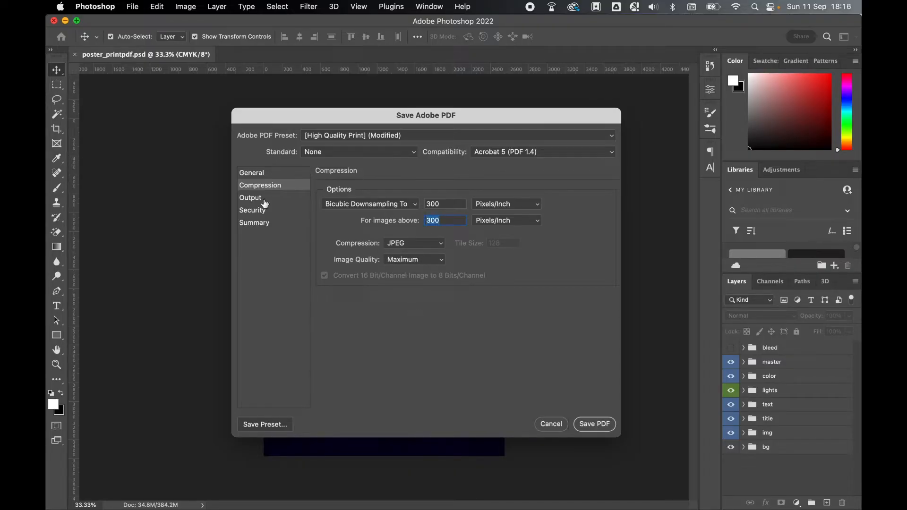
- View Output color conversion, then reapply the [PDF/X-1a:2001] preset
click(250, 197)
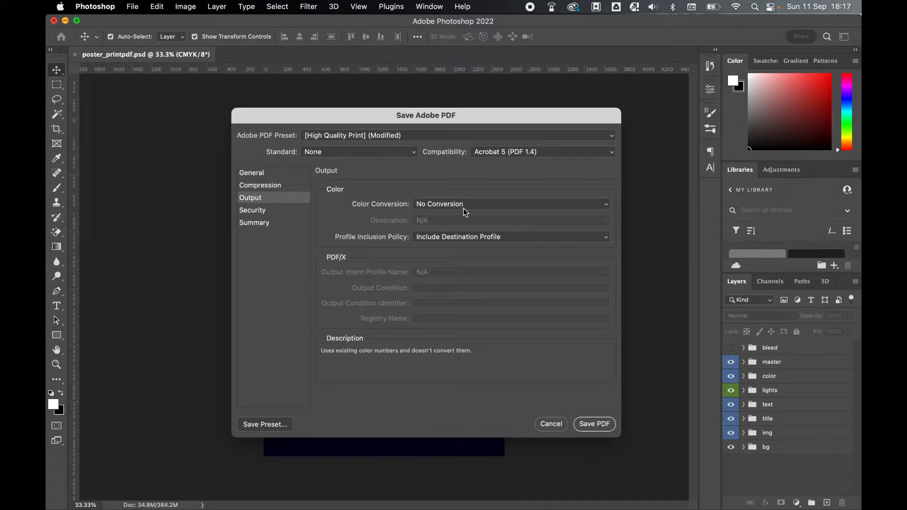
mouse_move(462, 205)
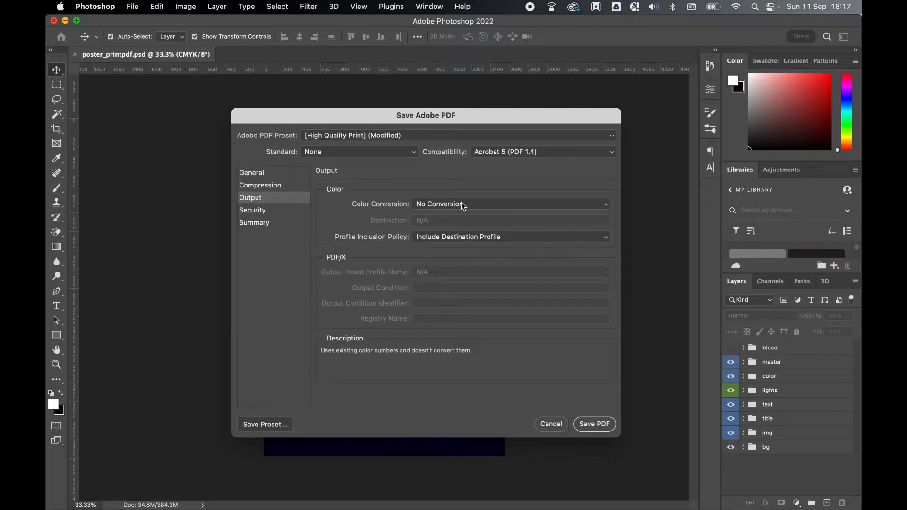
click(352, 135)
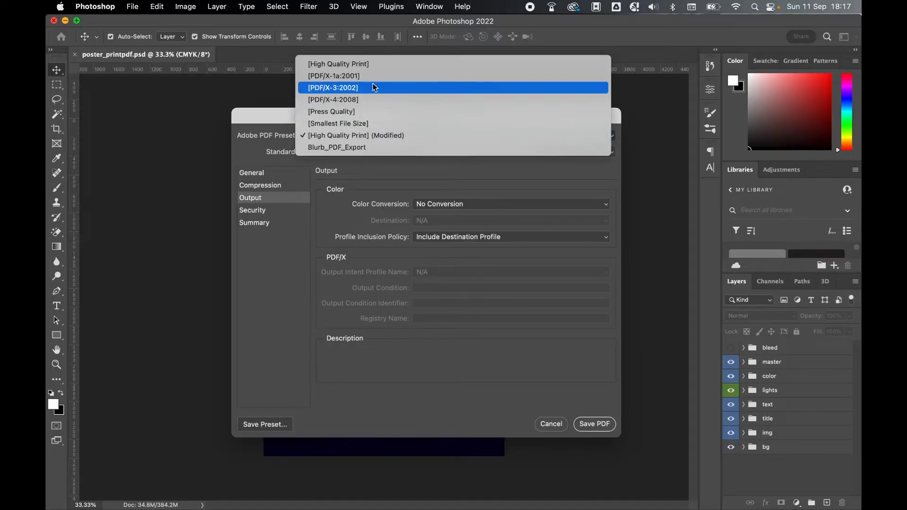
mouse_move(372, 78)
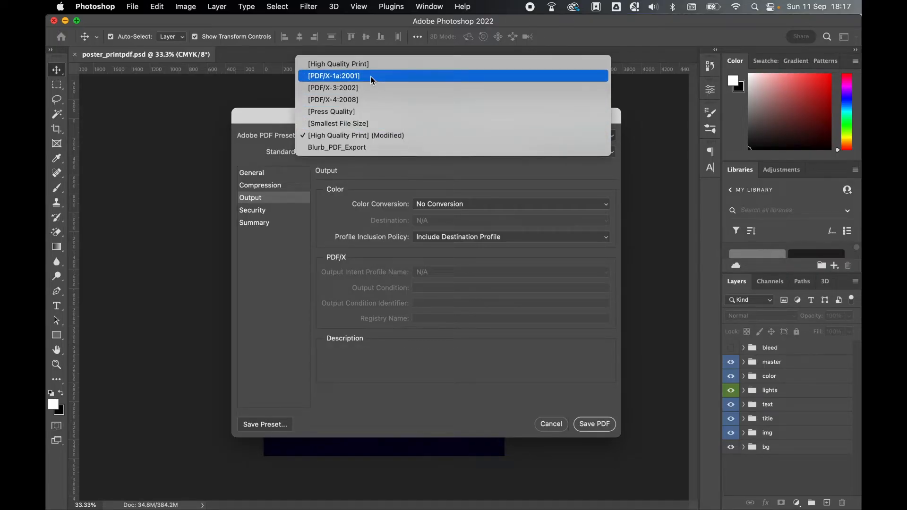
click(332, 76)
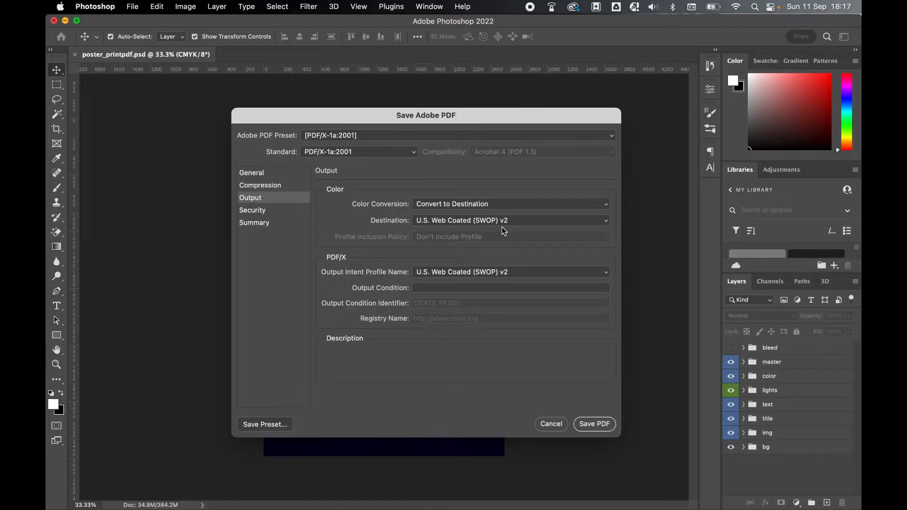
- View the Security options, then the Summary for High Quality Print
click(253, 210)
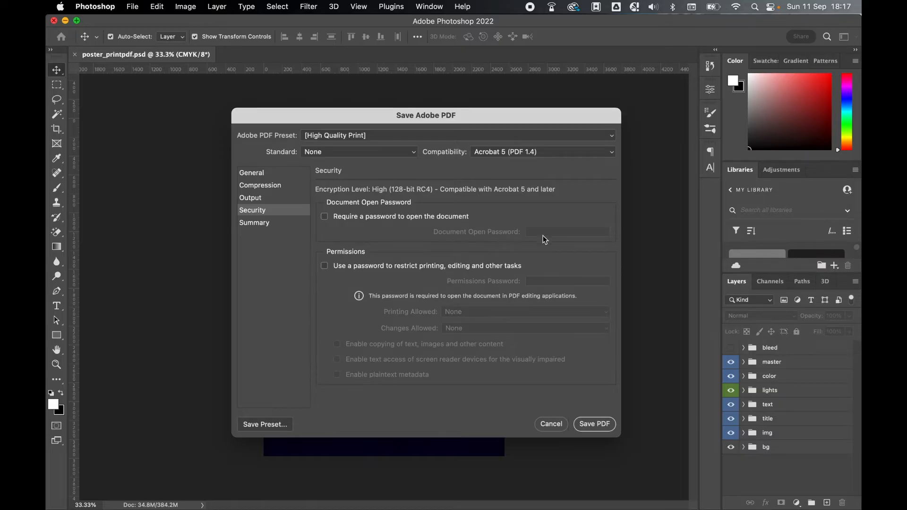
mouse_move(542, 215)
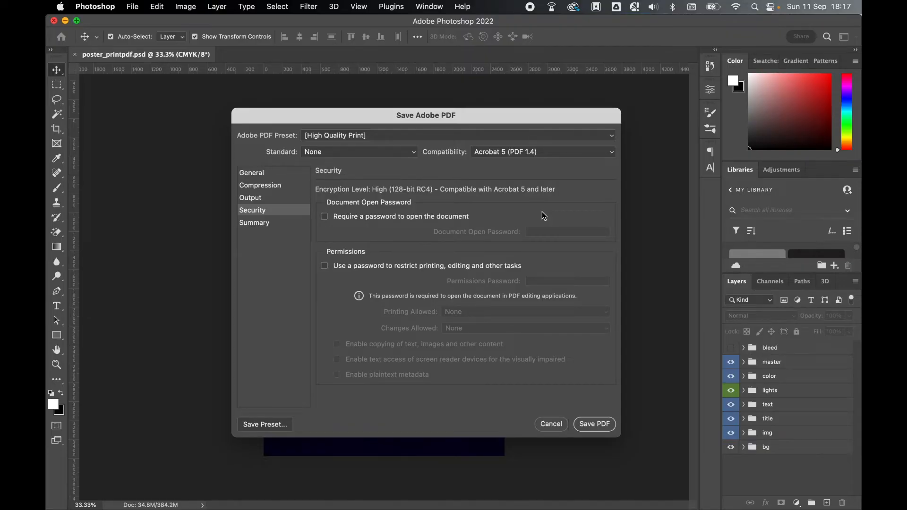
click(254, 223)
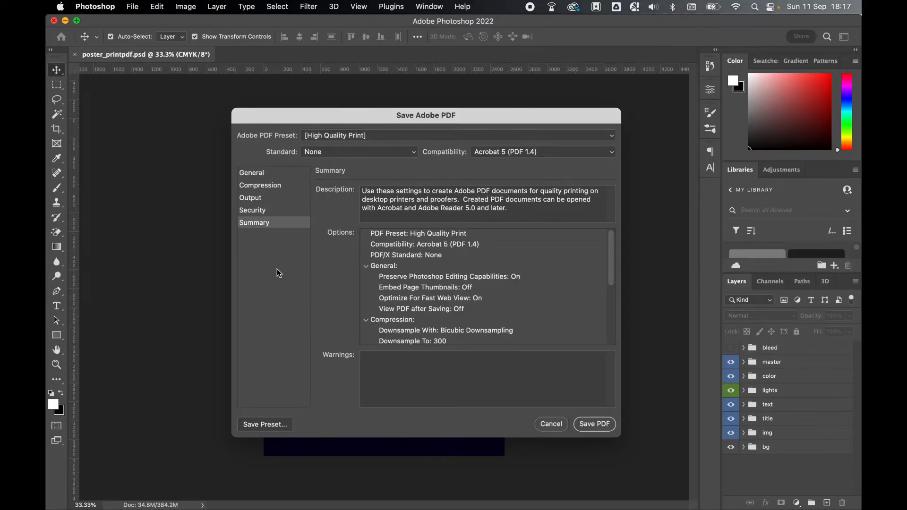
- Choose [PDF/X-1a:2001], review General and Summary, and save the PDF
click(455, 135)
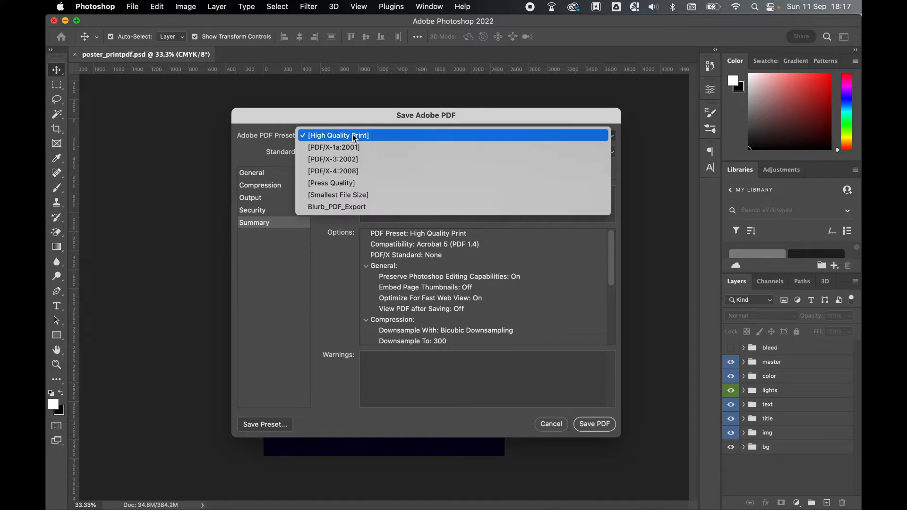
click(334, 147)
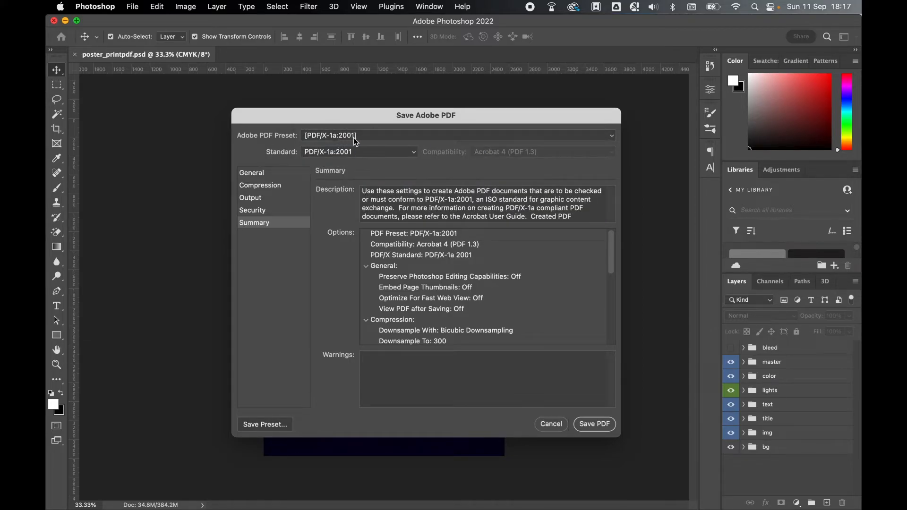
click(252, 173)
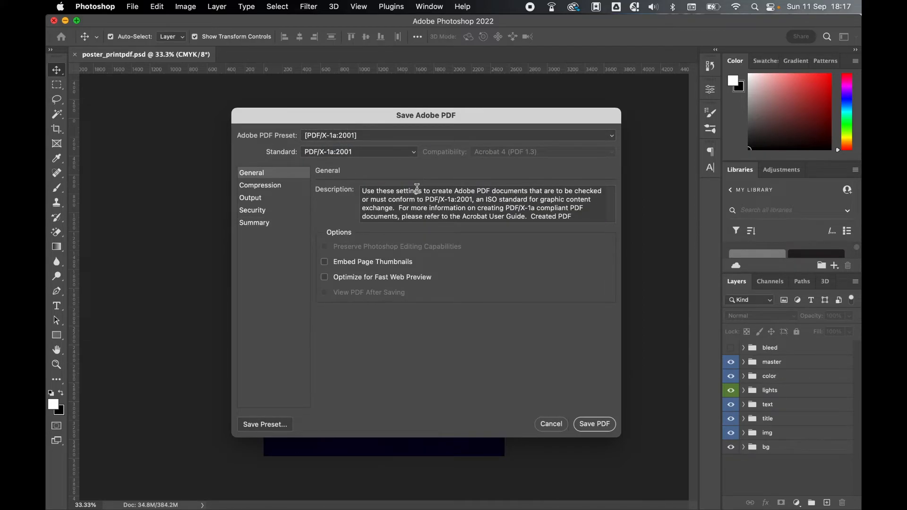
click(255, 223)
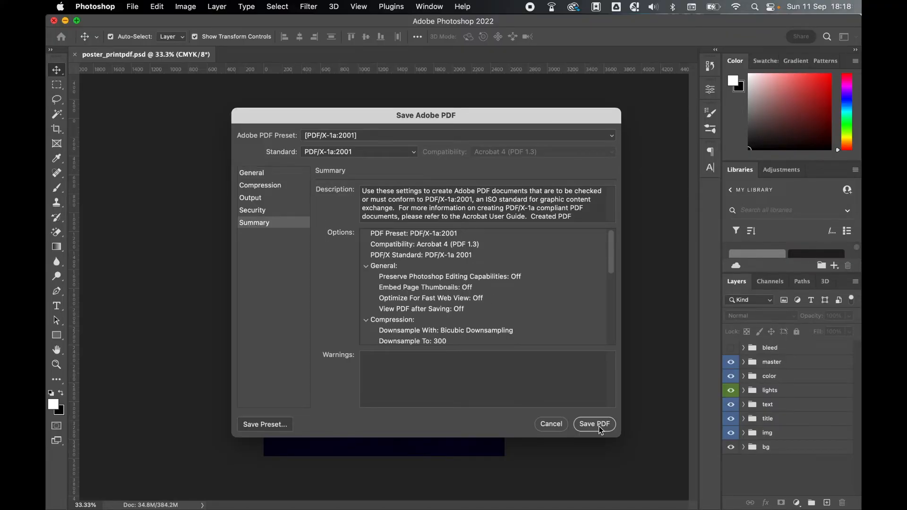
click(595, 424)
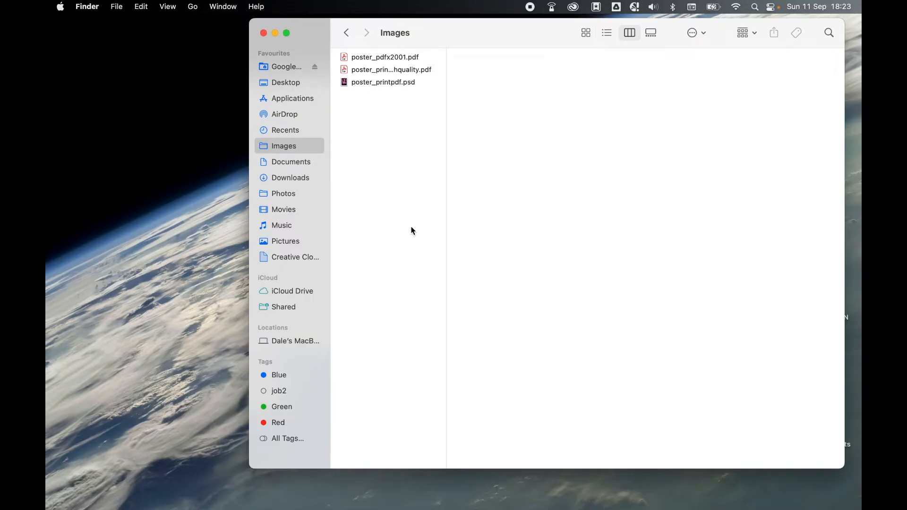
- Preview poster_pdfx2001.pdf (25.7 MB) and poster_print_highquality.pdf (183.1 MB)
click(385, 56)
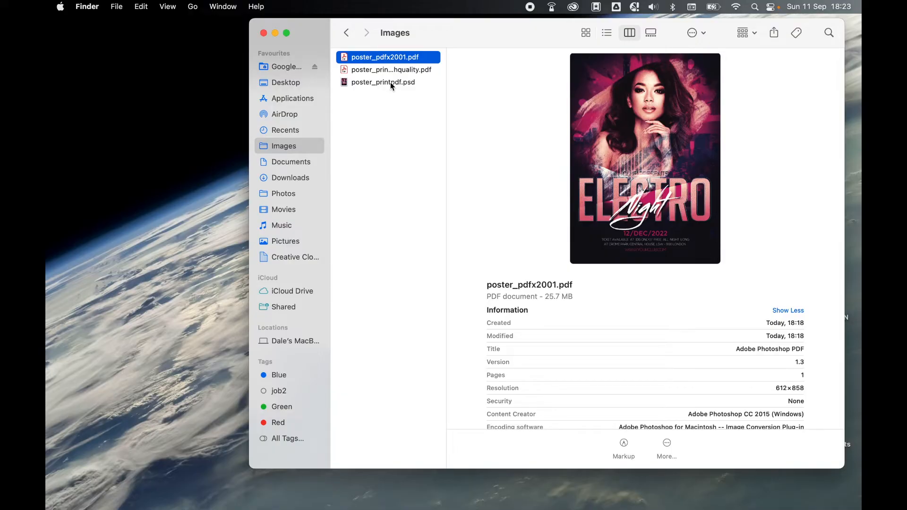
click(388, 69)
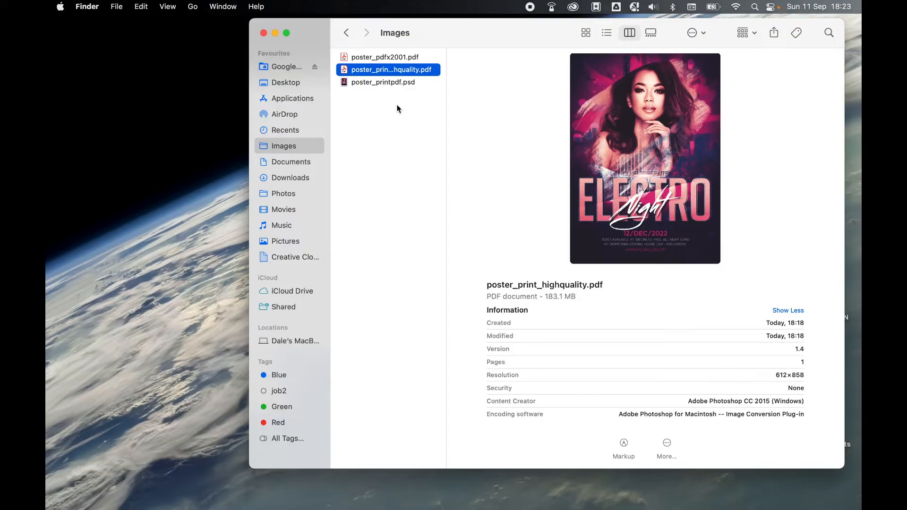
mouse_move(599, 254)
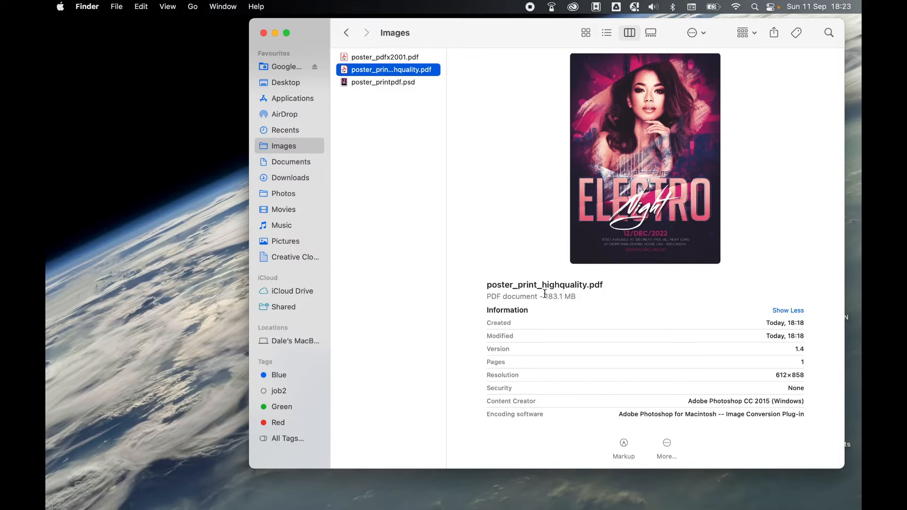
- Alternate between both poster PDFs, ending on poster_pdfx2001.pdf at 25.7 MB
click(385, 57)
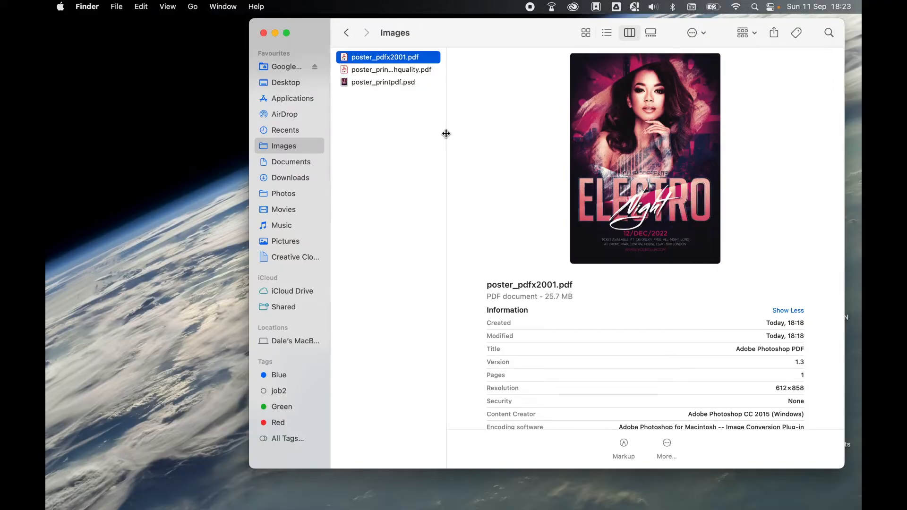
mouse_move(413, 193)
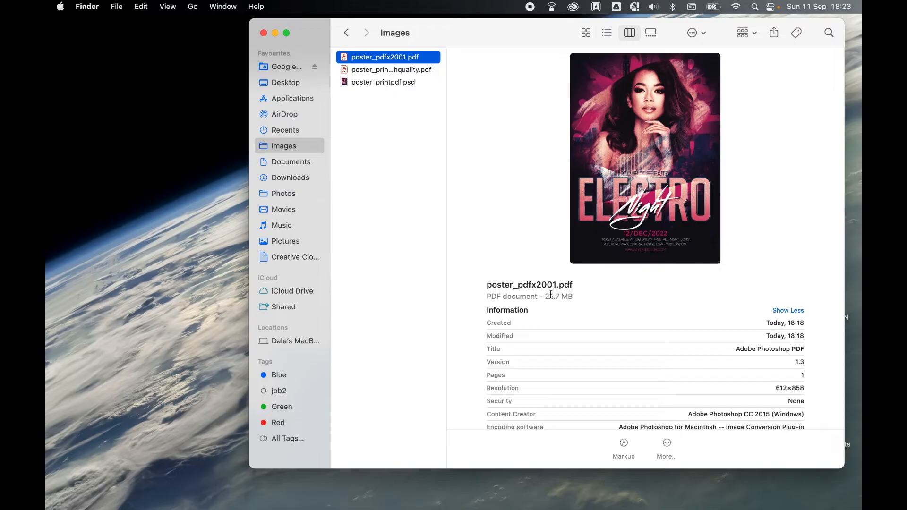
click(389, 69)
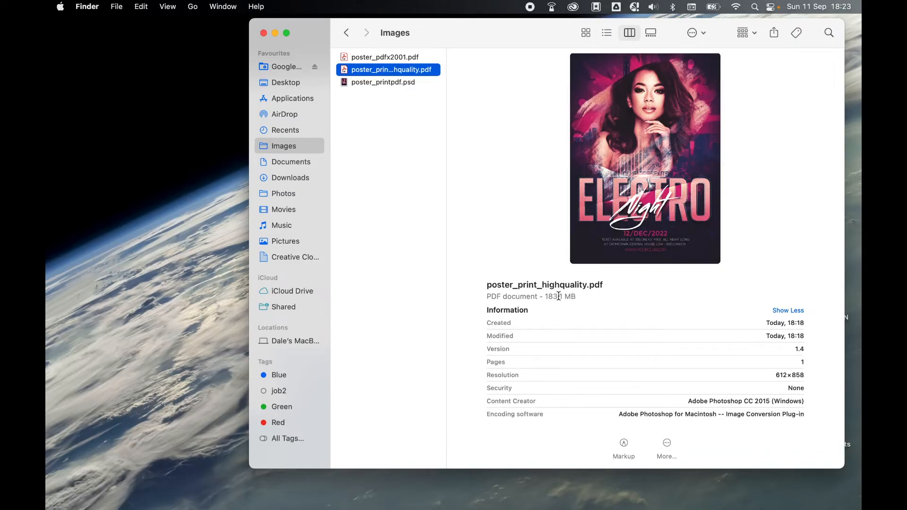
click(384, 56)
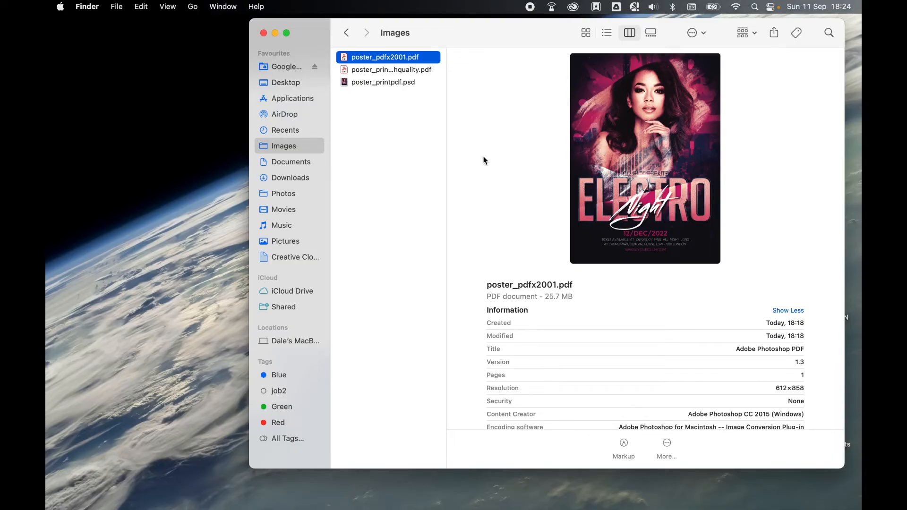
click(388, 69)
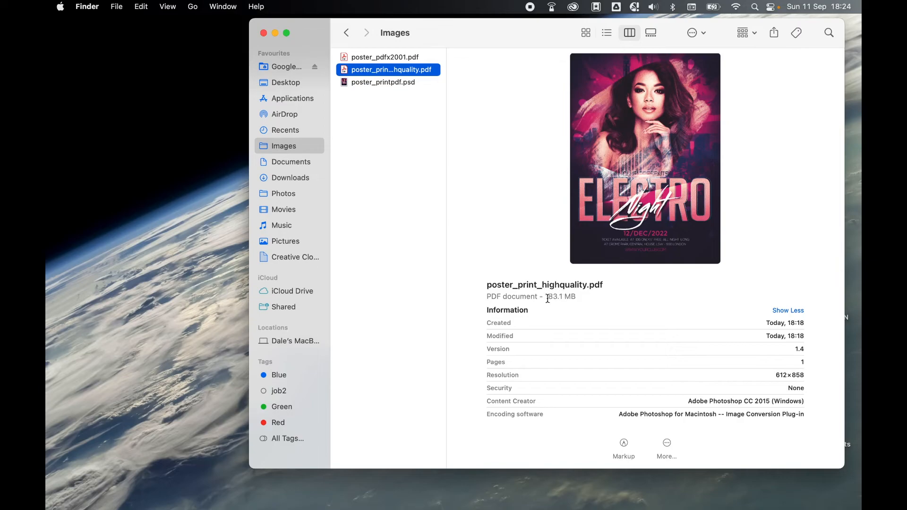
mouse_move(545, 258)
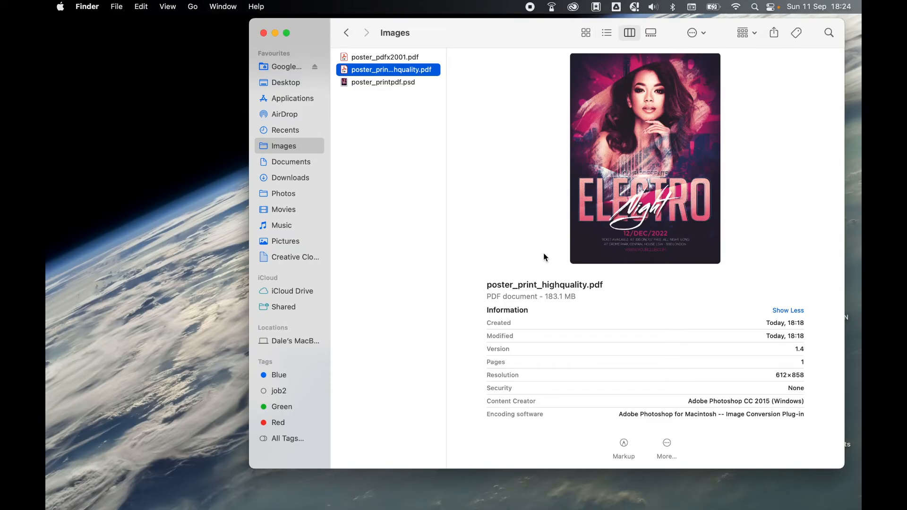
click(385, 56)
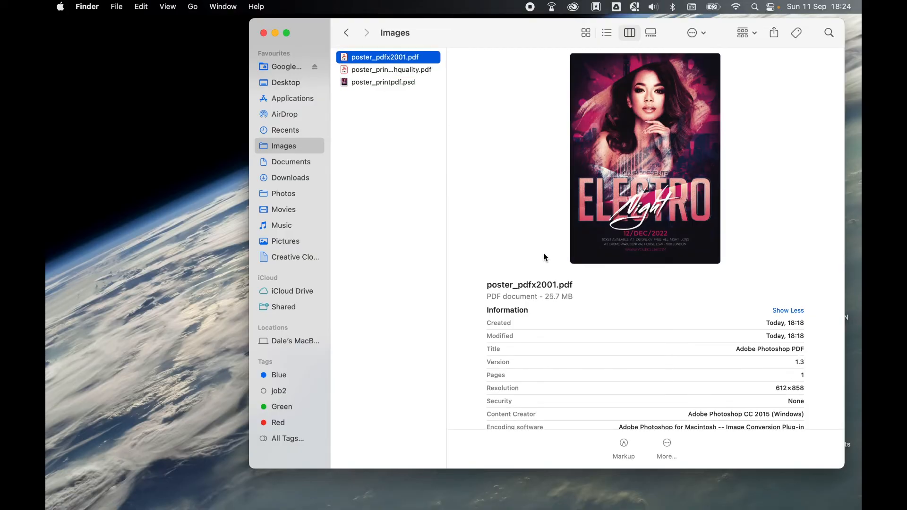